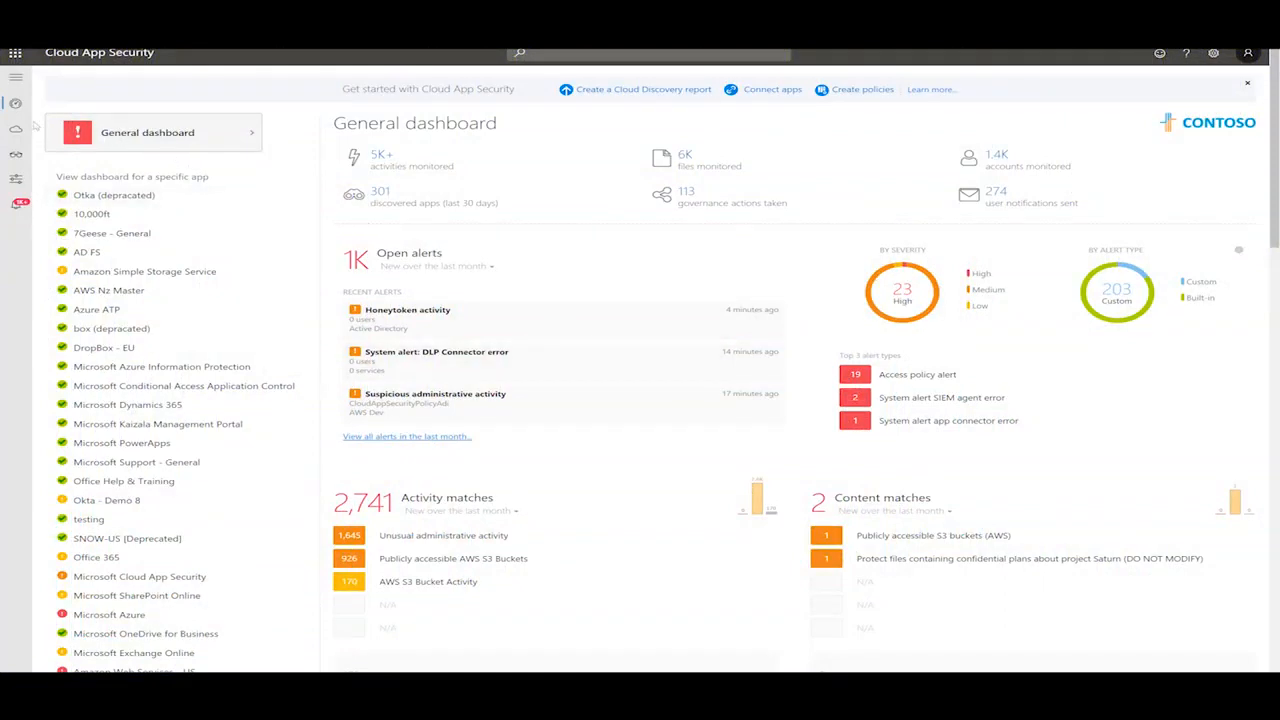
# Step: Open the Cloud Discovery dashboard from the Discover menu
pyautogui.click(15, 103)
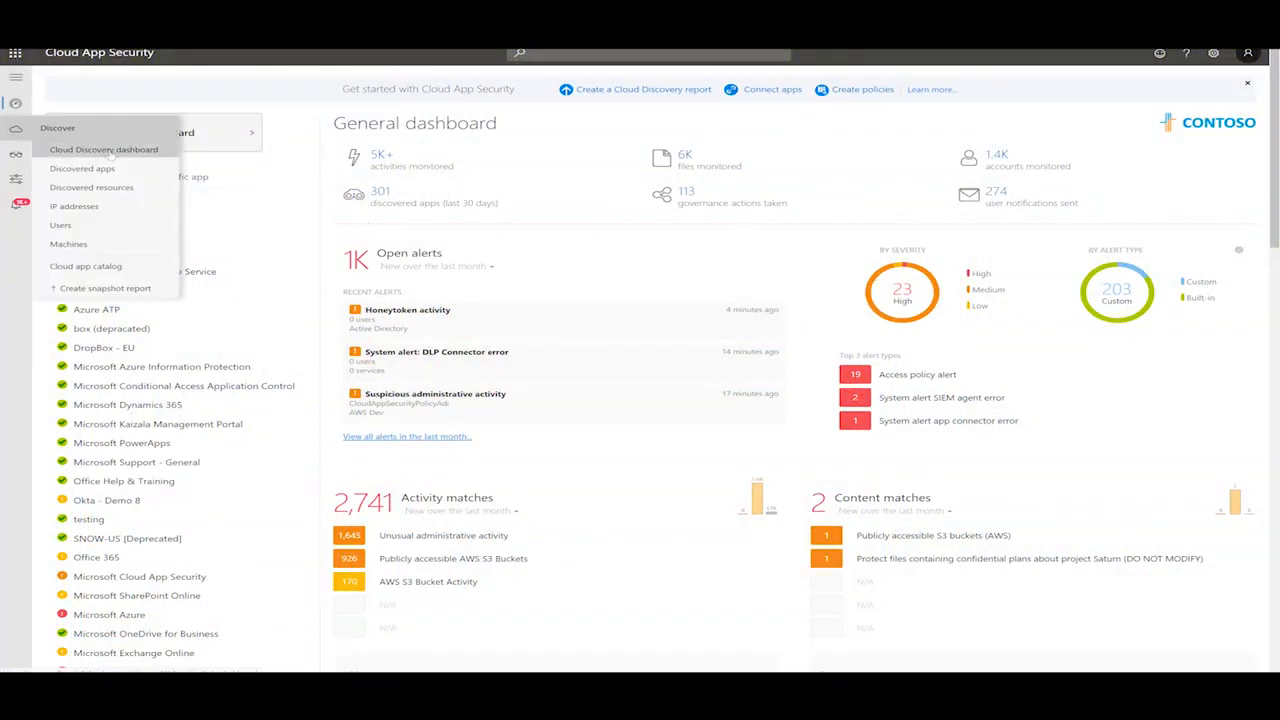
pyautogui.click(104, 149)
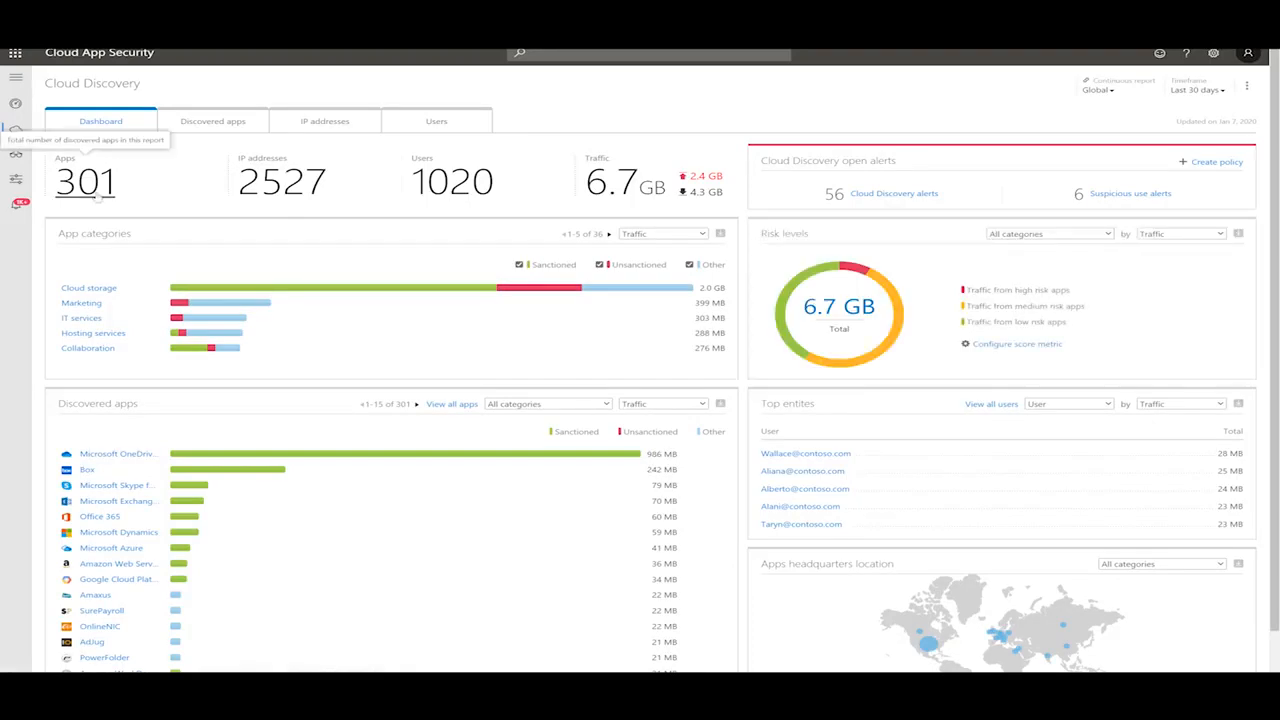
pyautogui.moveTo(452, 181)
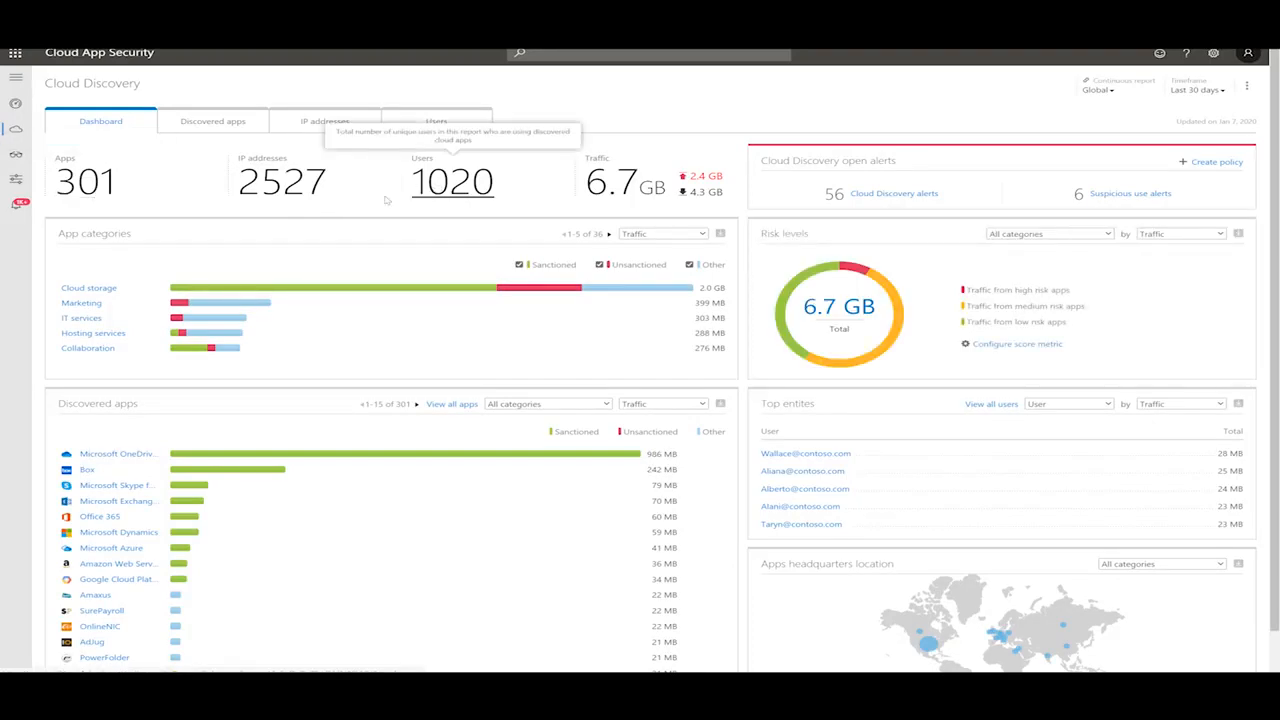
pyautogui.moveTo(90, 287)
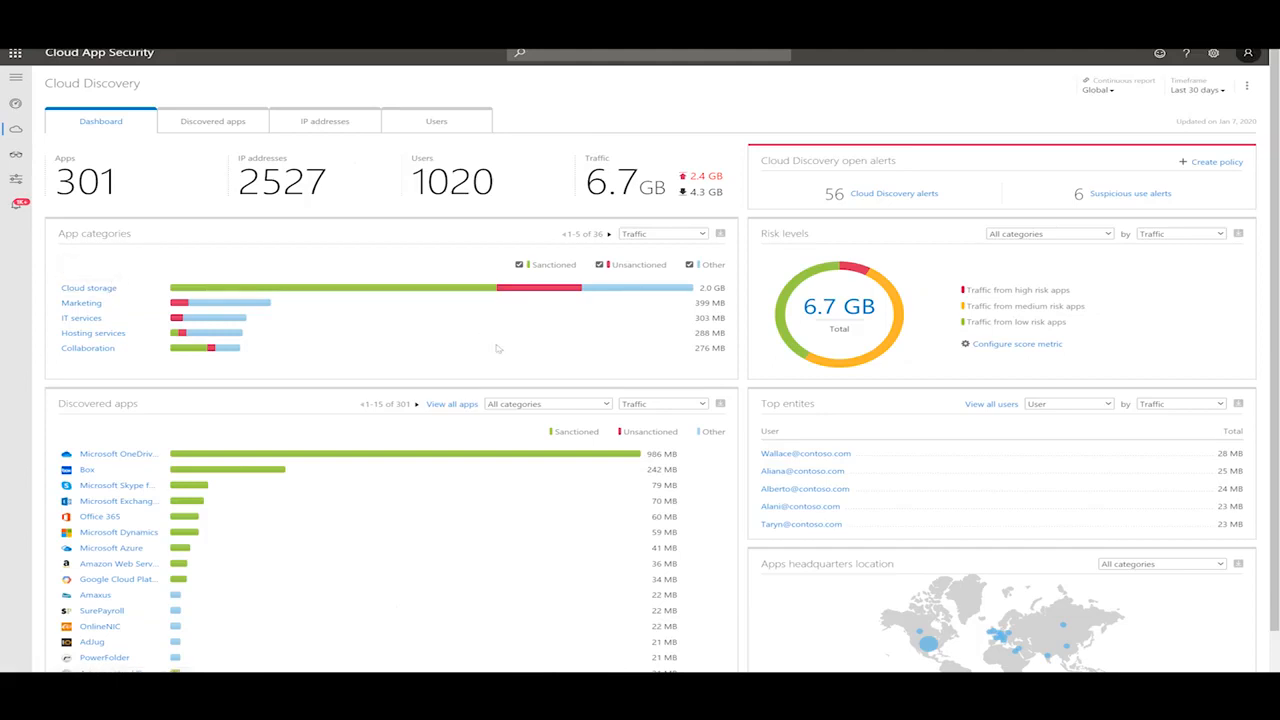
pyautogui.moveTo(107, 420)
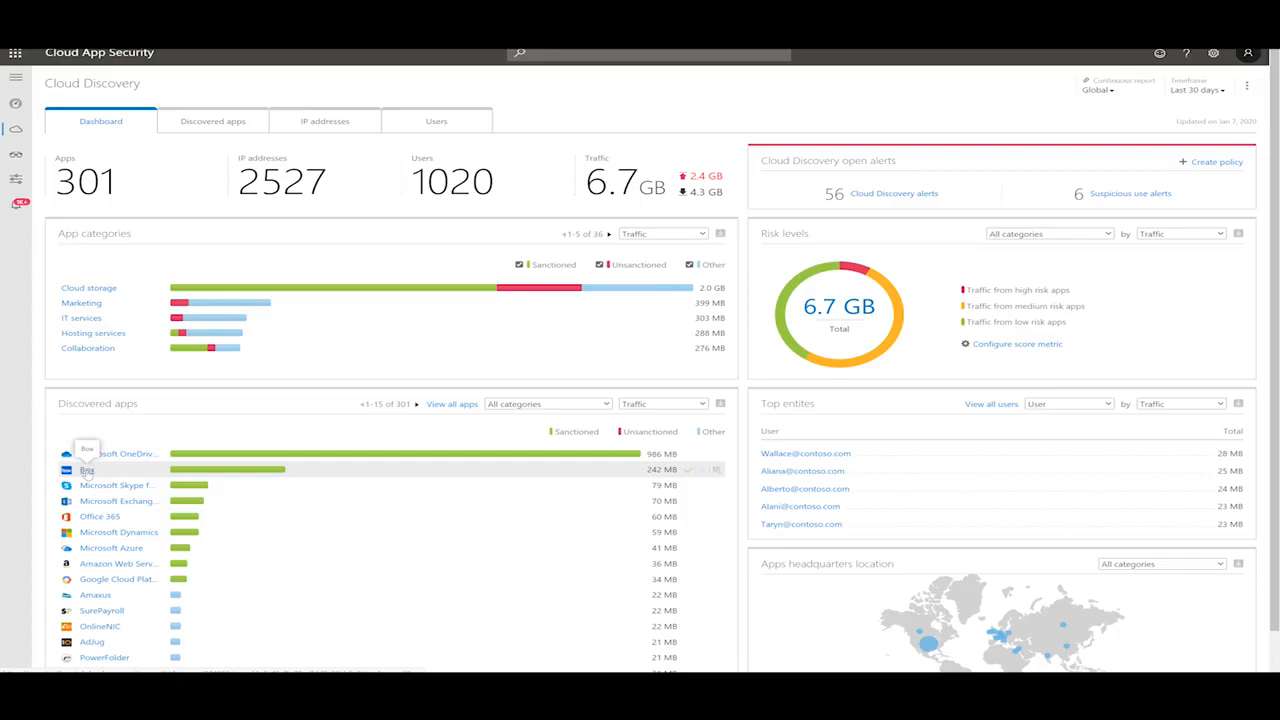
# Step: Open Box from the Discovered apps widget to view its usage details
pyautogui.click(87, 470)
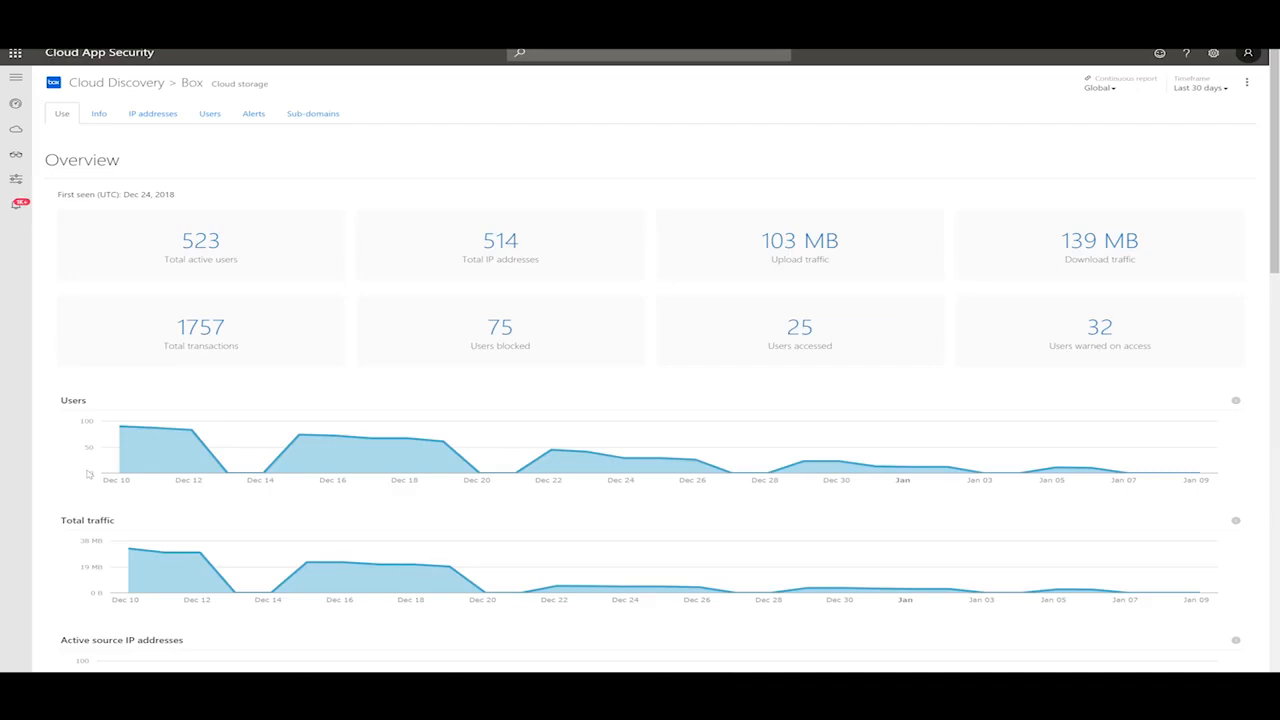
pyautogui.moveTo(136, 157)
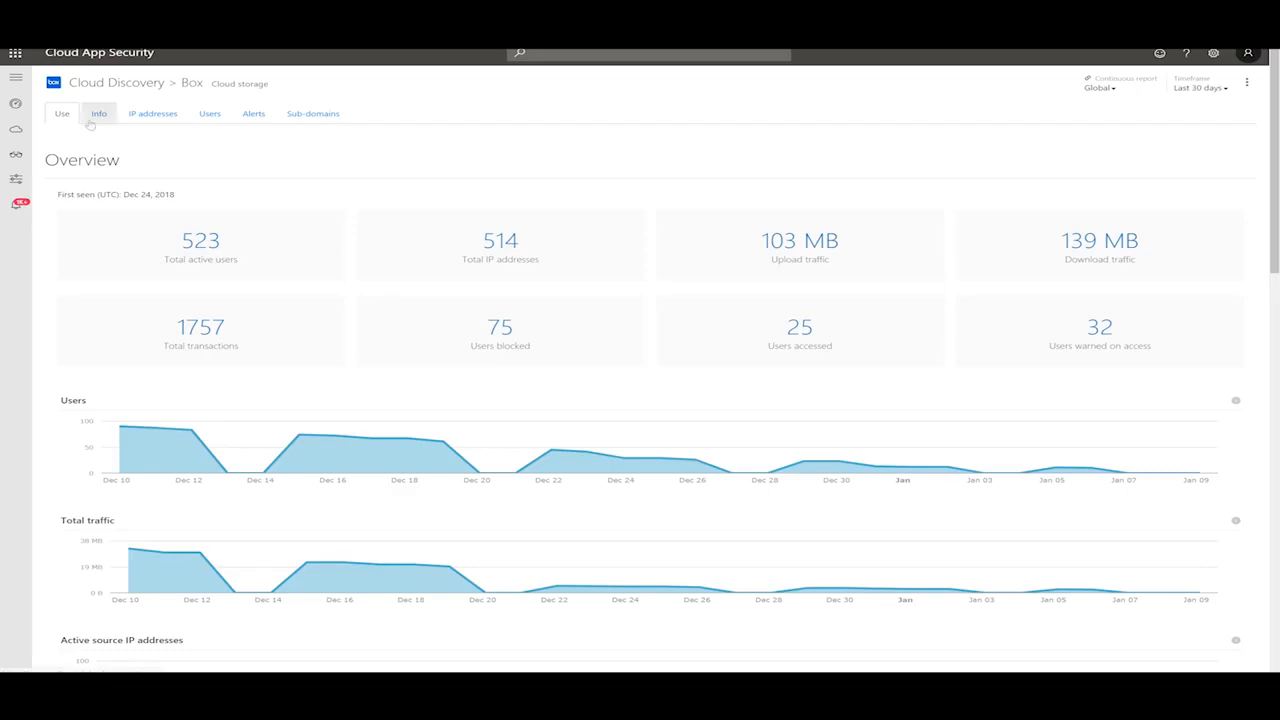
# Step: Show Box's Info tab with security, compliance and legal ratings
pyautogui.click(98, 113)
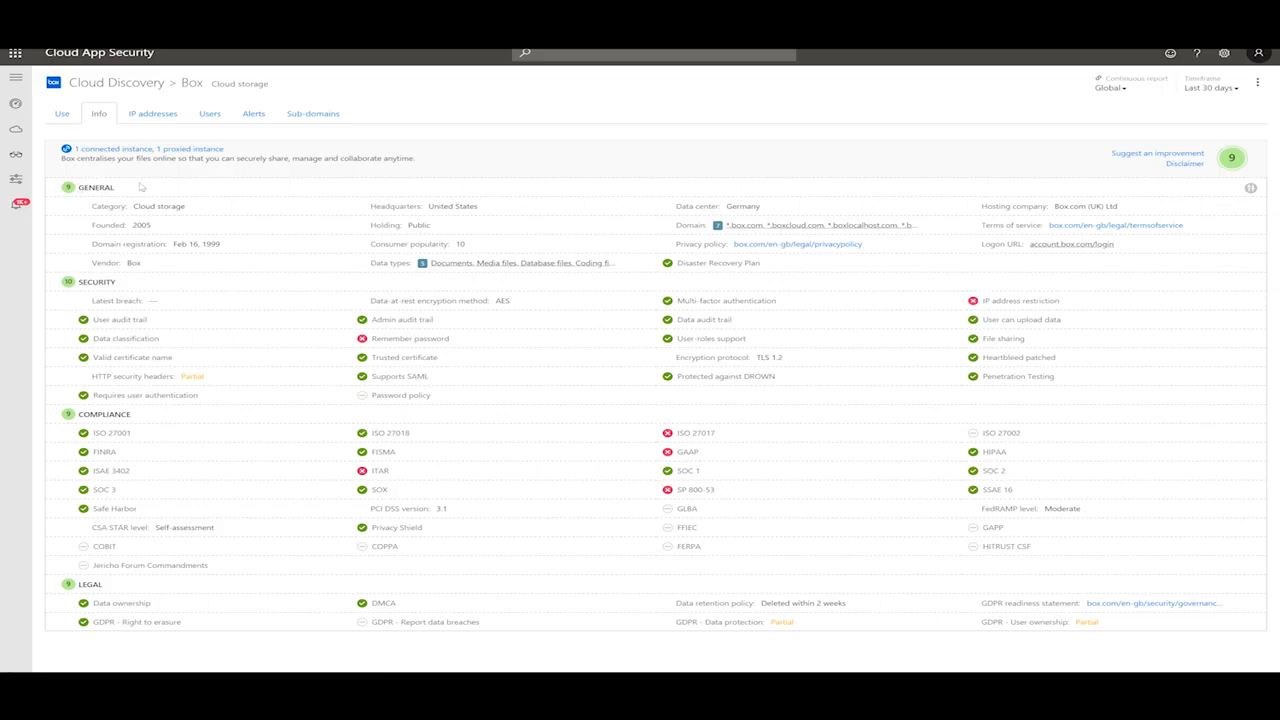
pyautogui.moveTo(148, 132)
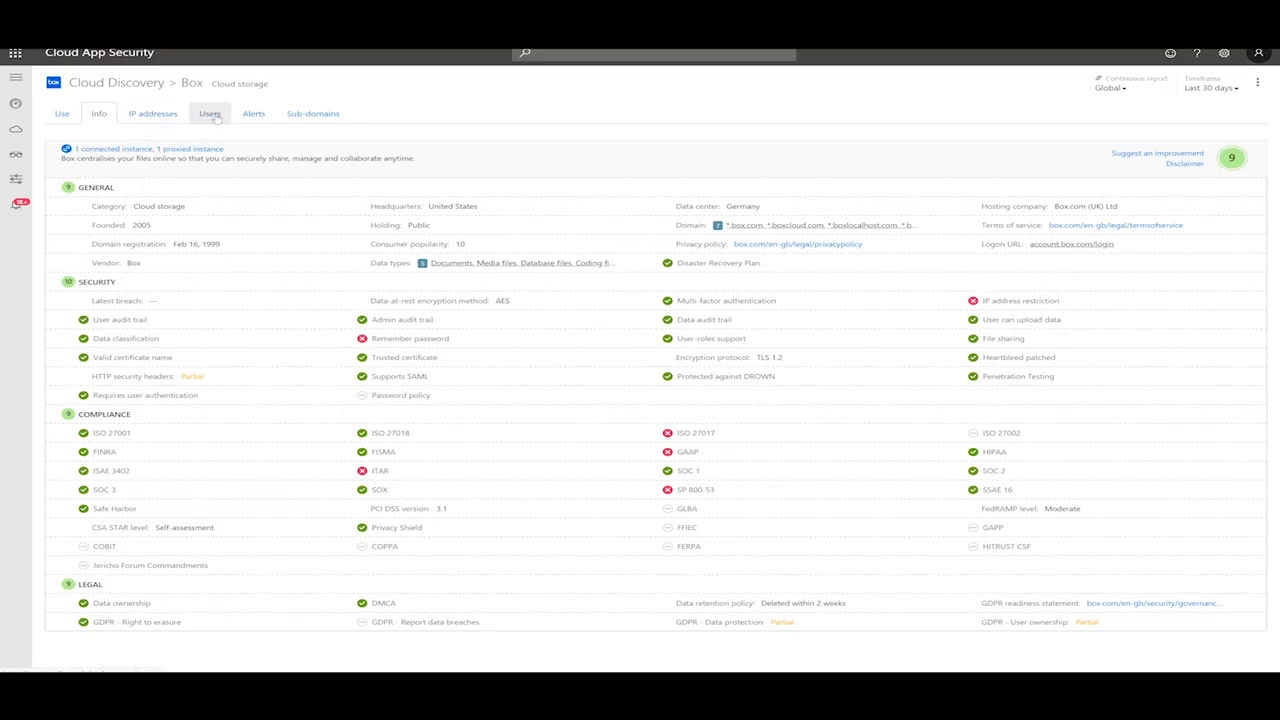
# Step: Show Box's Users tab listing its 101 users
pyautogui.click(209, 113)
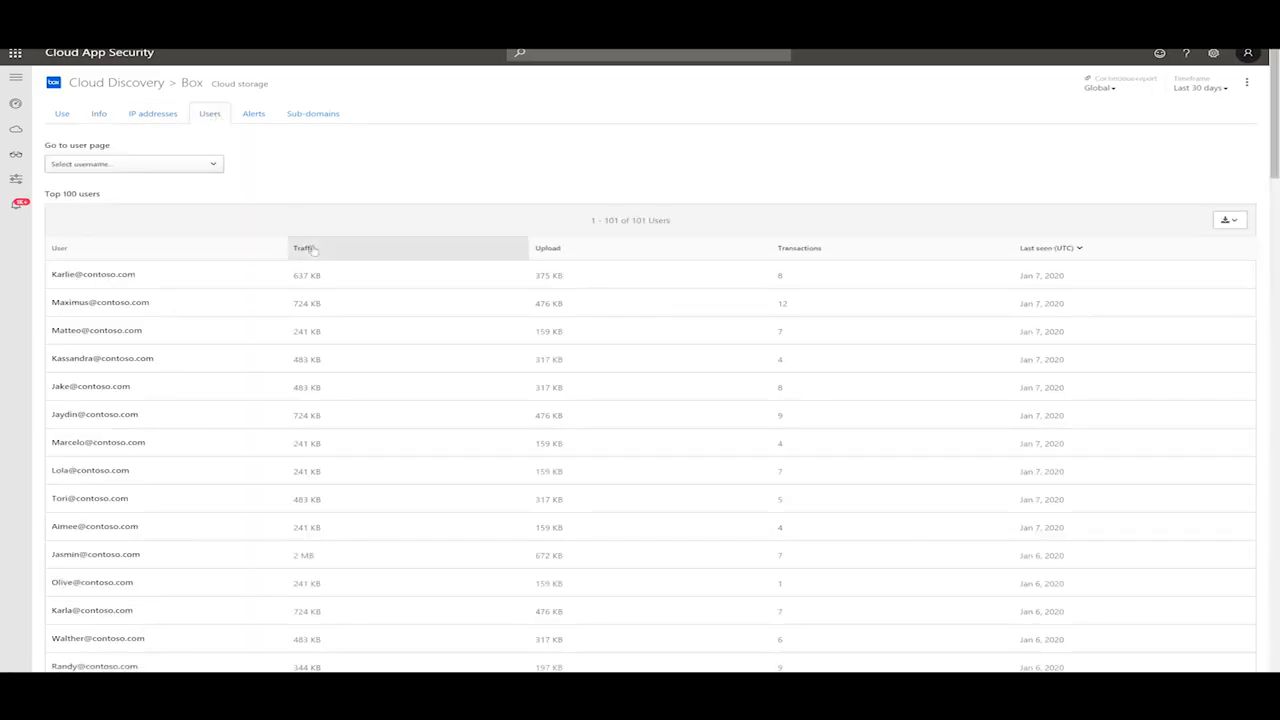
# Step: Open Box's top-traffic user and sort their discovered apps by risk score
pyautogui.click(303, 247)
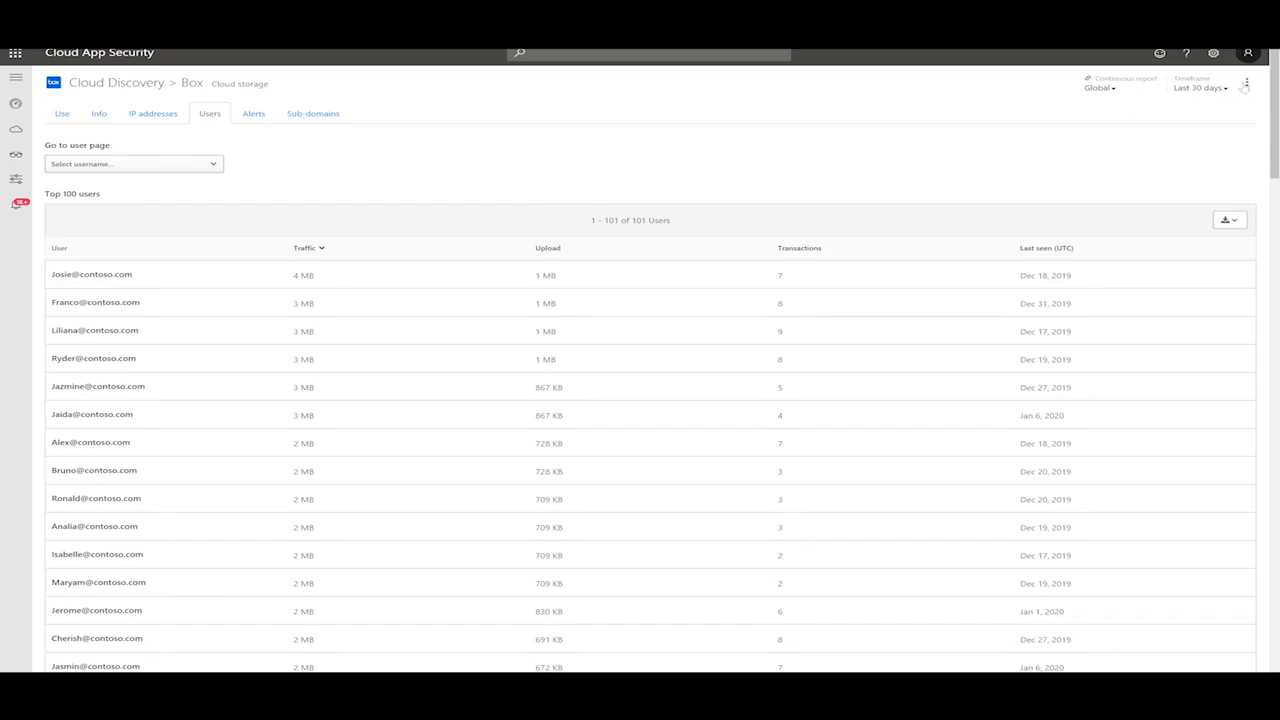
pyautogui.click(1246, 82)
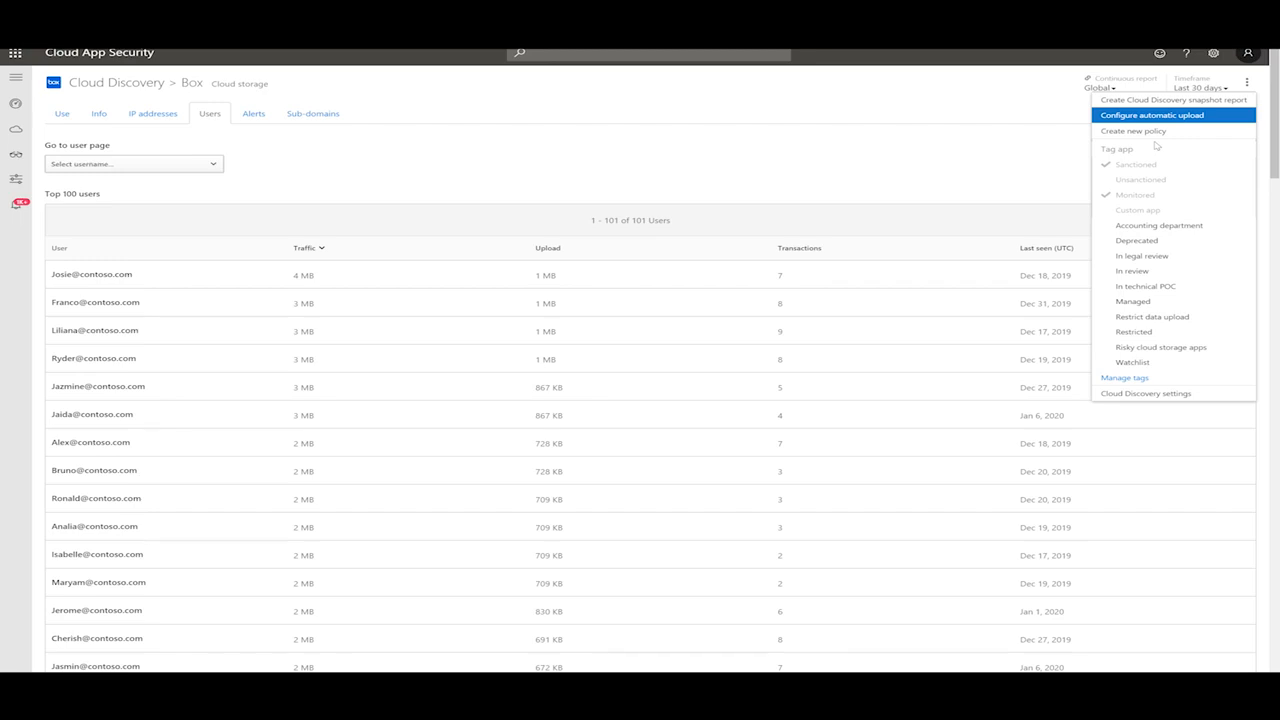
pyautogui.moveTo(1147, 185)
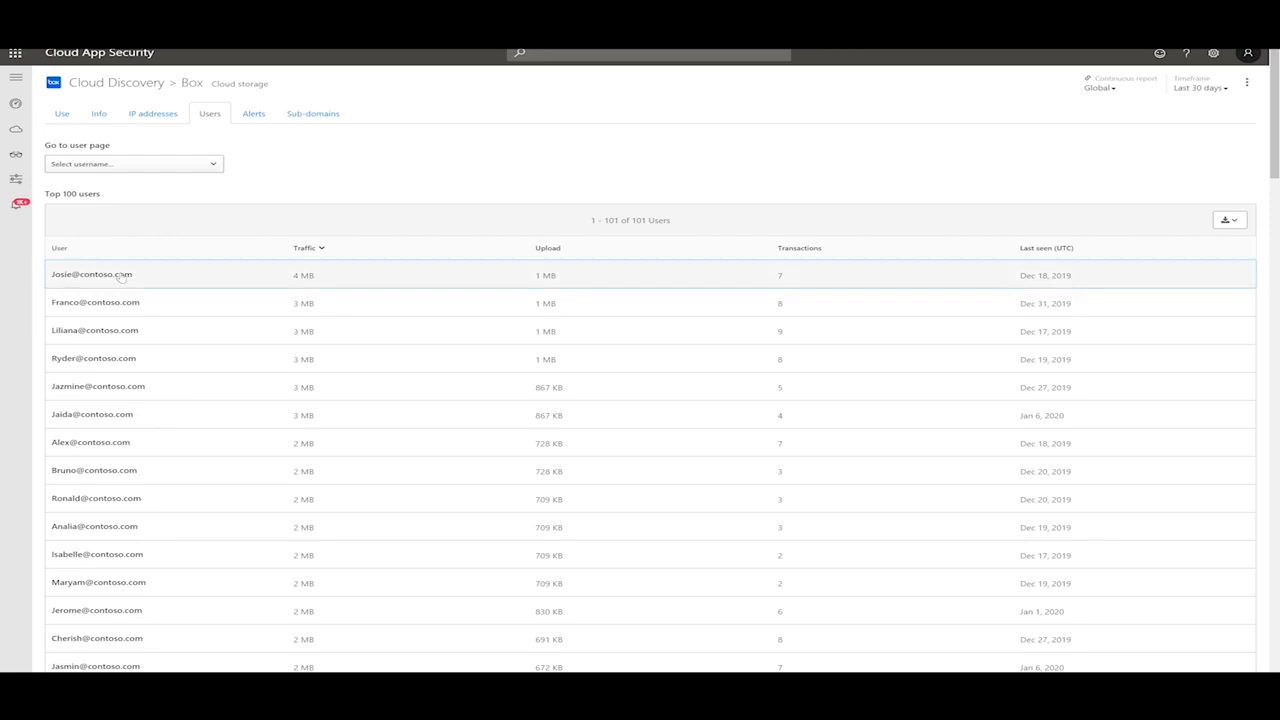
pyautogui.click(91, 274)
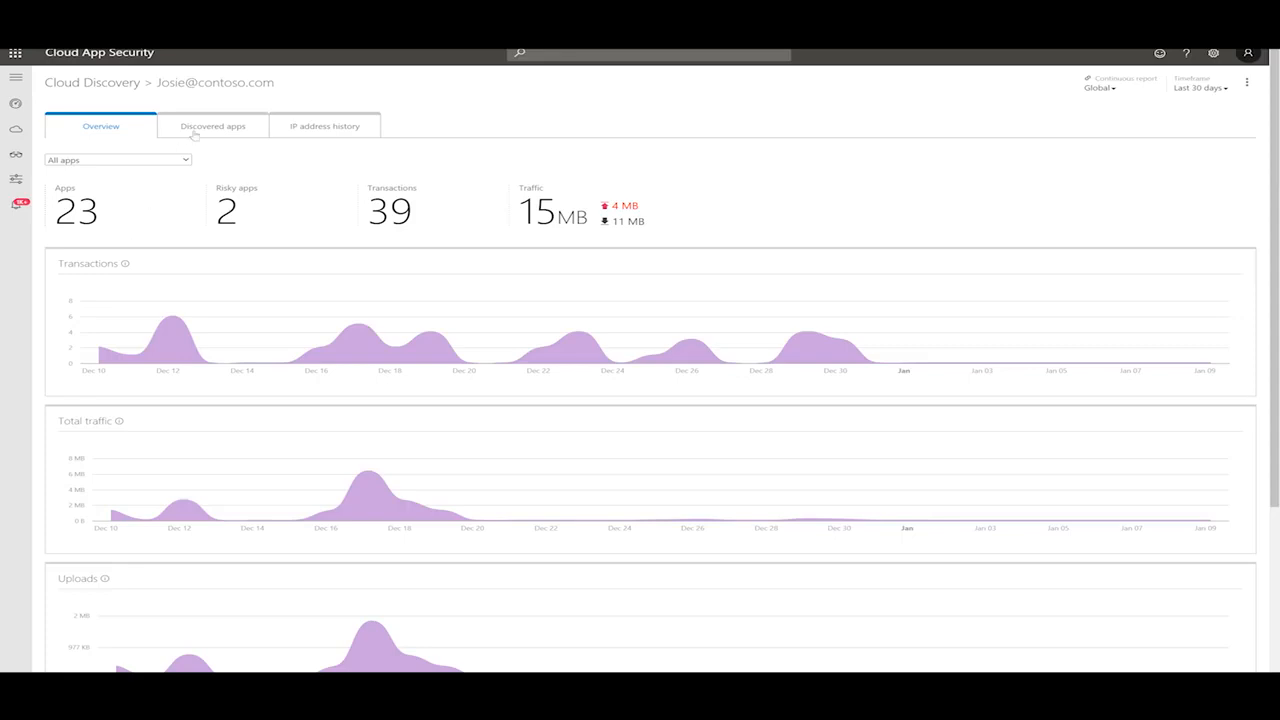
pyautogui.click(212, 126)
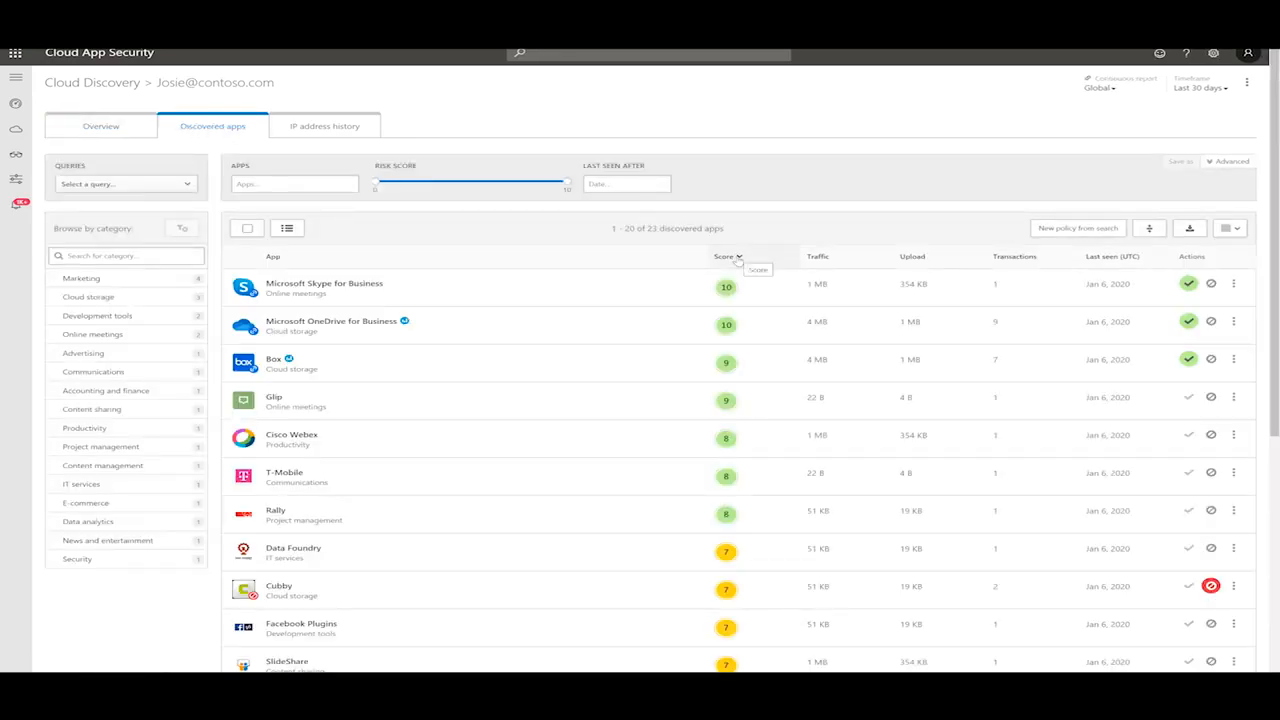
pyautogui.click(728, 256)
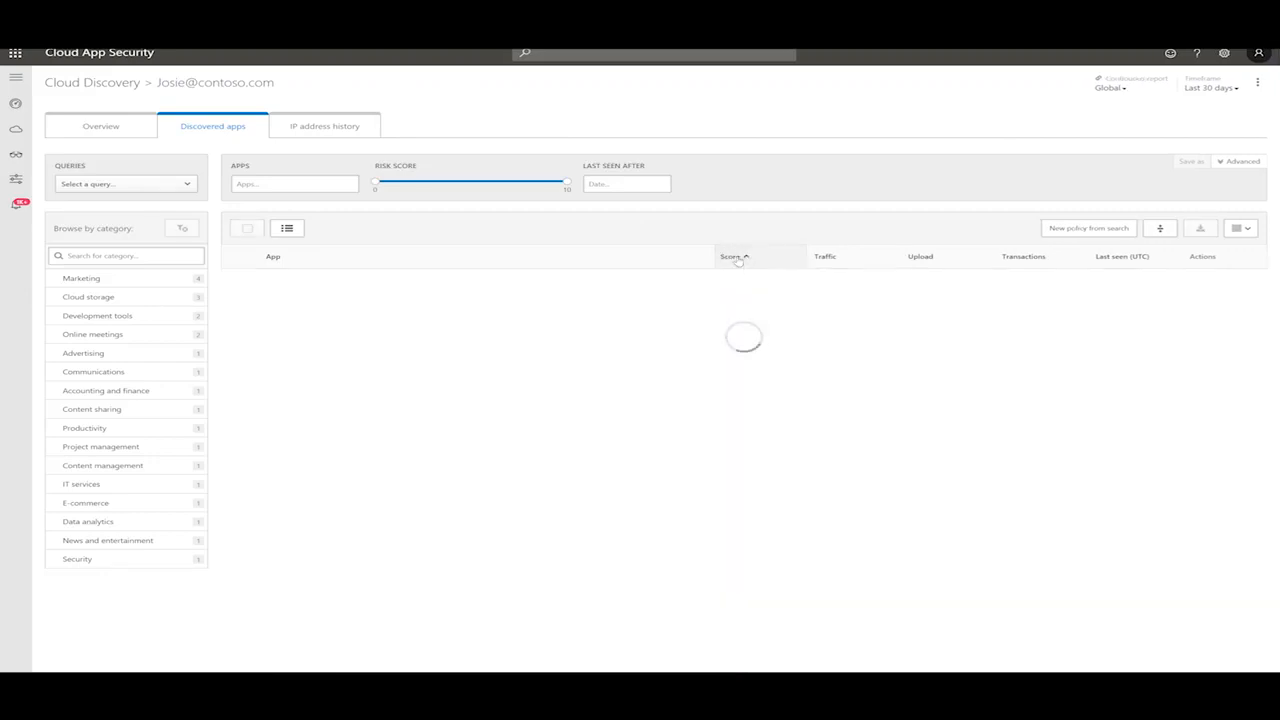